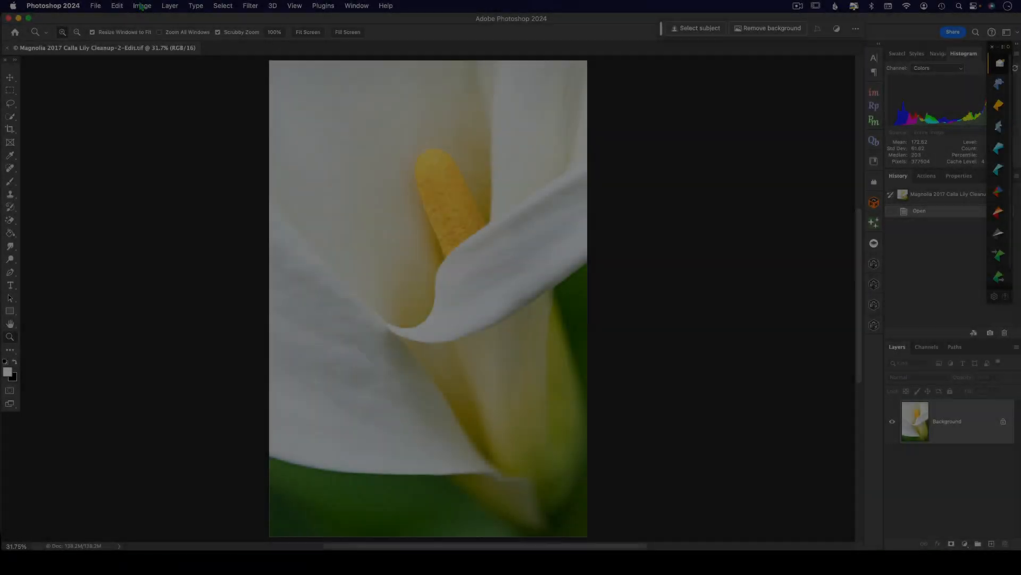
# Duplicate the calla lily photo into a new document via Image > Duplicate.
pyautogui.click(142, 6)
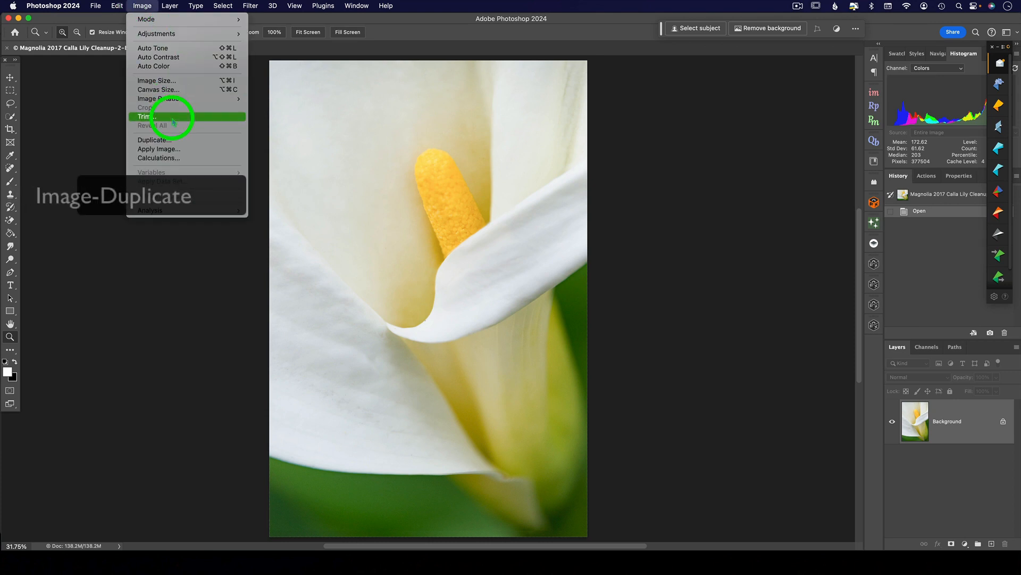
pyautogui.click(153, 139)
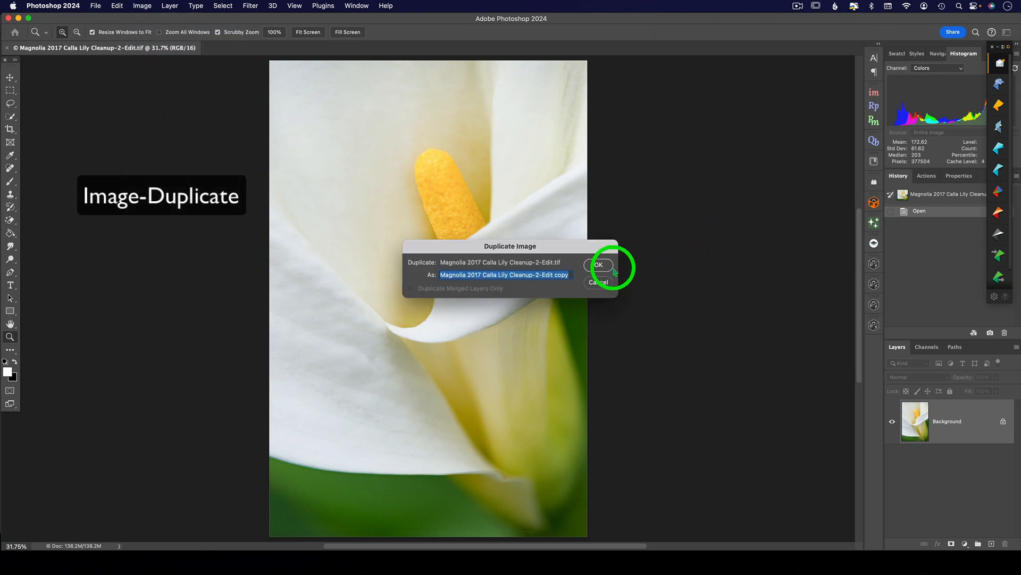
pyautogui.click(597, 265)
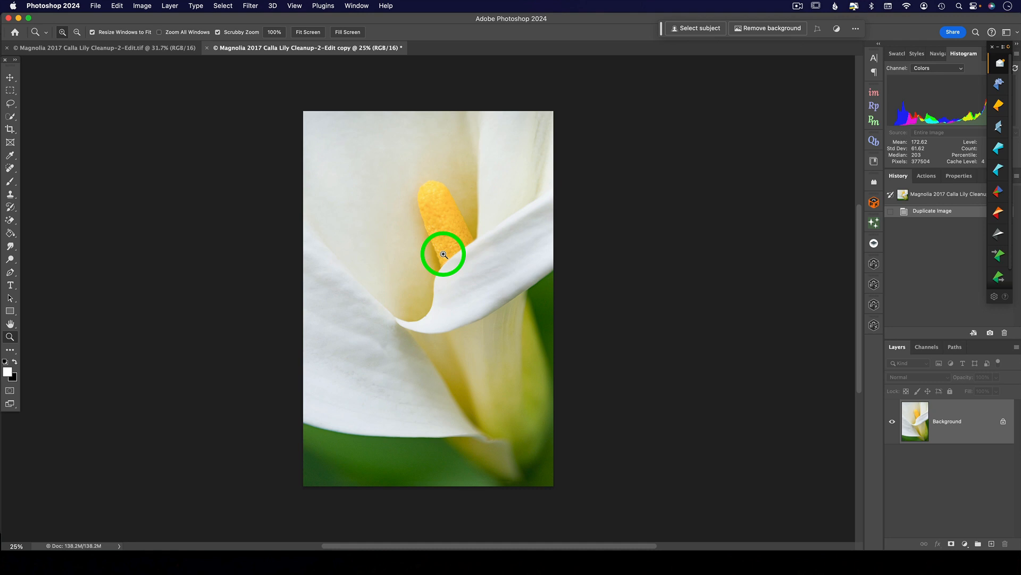
# Copy the whole duplicate and paste it into the original photo as a new layer.
pyautogui.press('cmd+a')
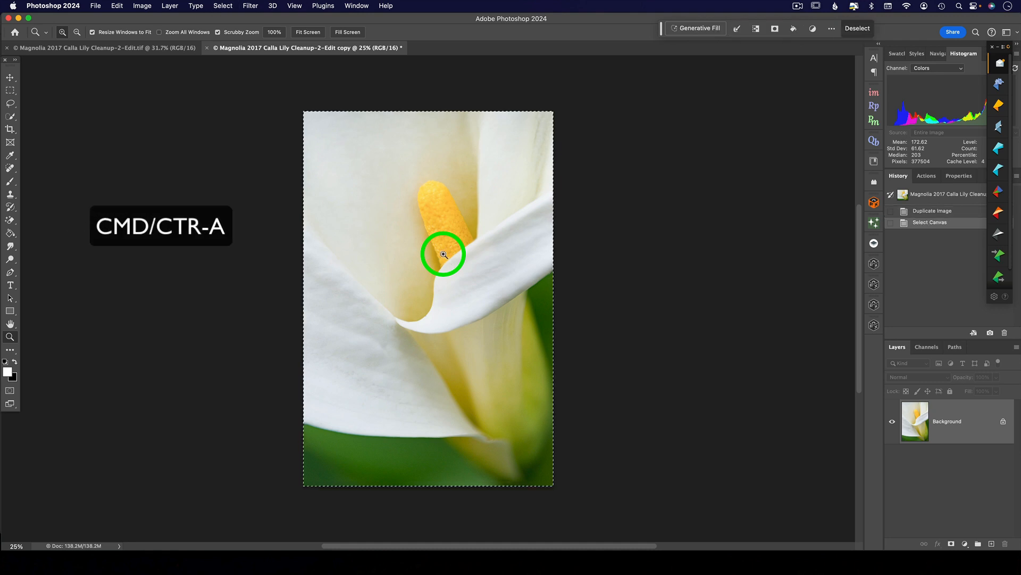
pyautogui.press('cmd+c')
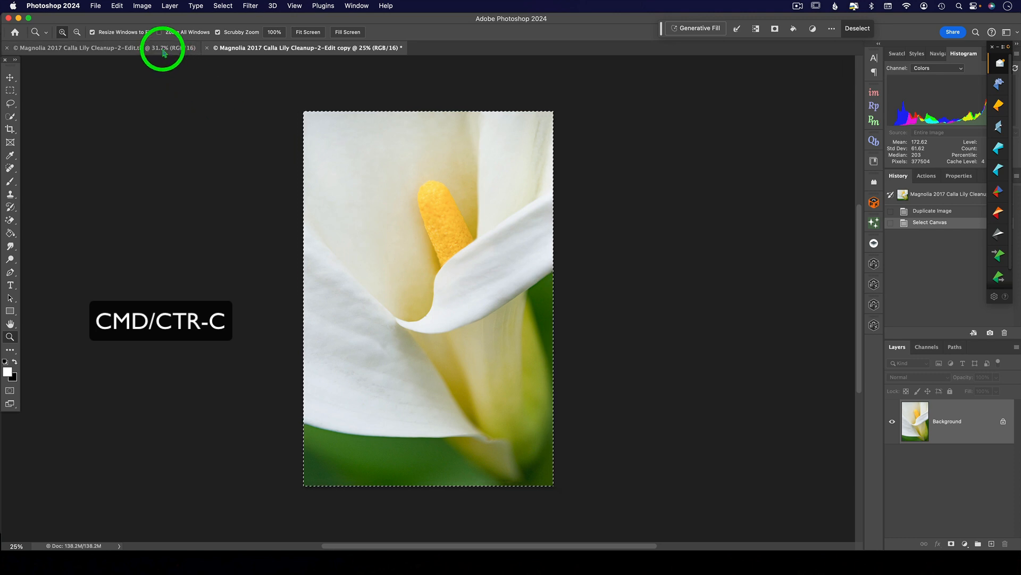
pyautogui.click(78, 48)
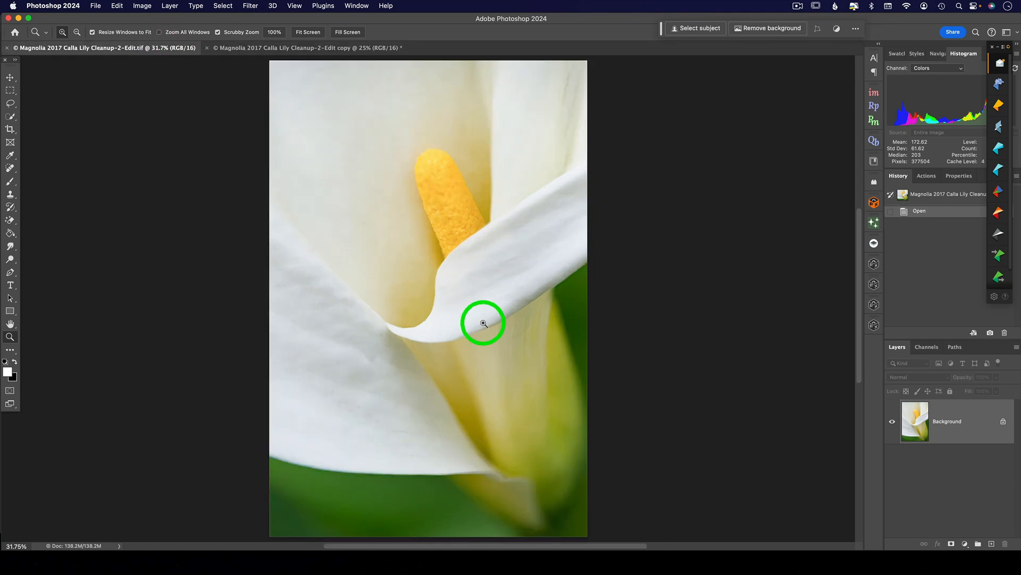
pyautogui.press('cmd+v')
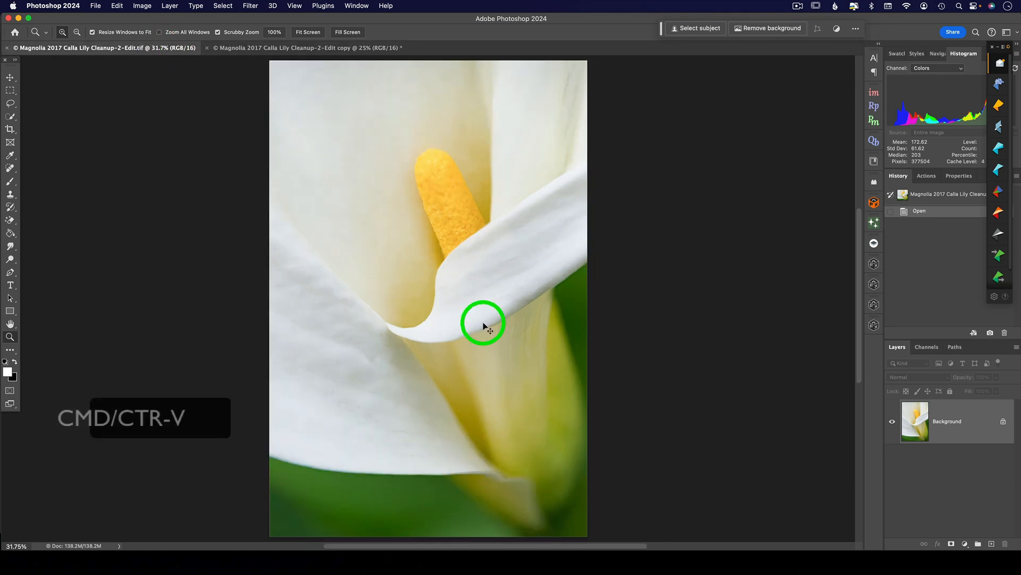
pyautogui.press('cmd+v')
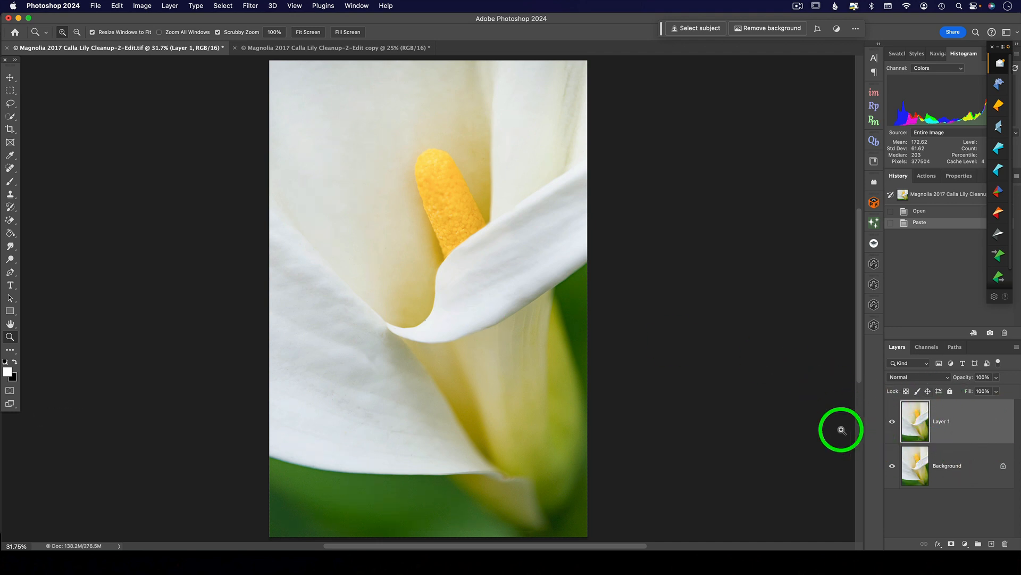
pyautogui.moveTo(702, 345)
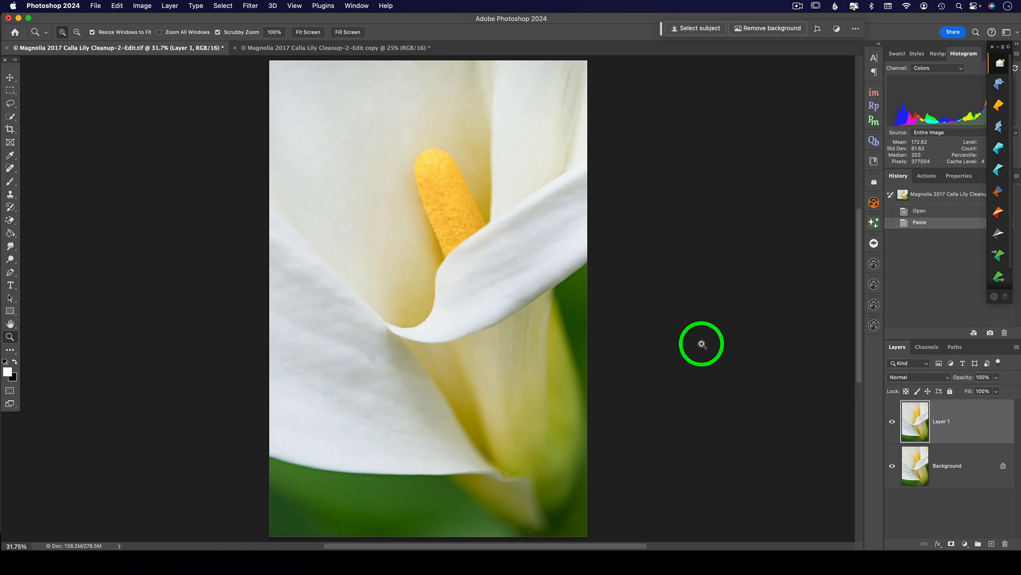
# Free Transform the pasted layer to about 108% so it spills past the canvas, and commit.
pyautogui.press('cmd+t')
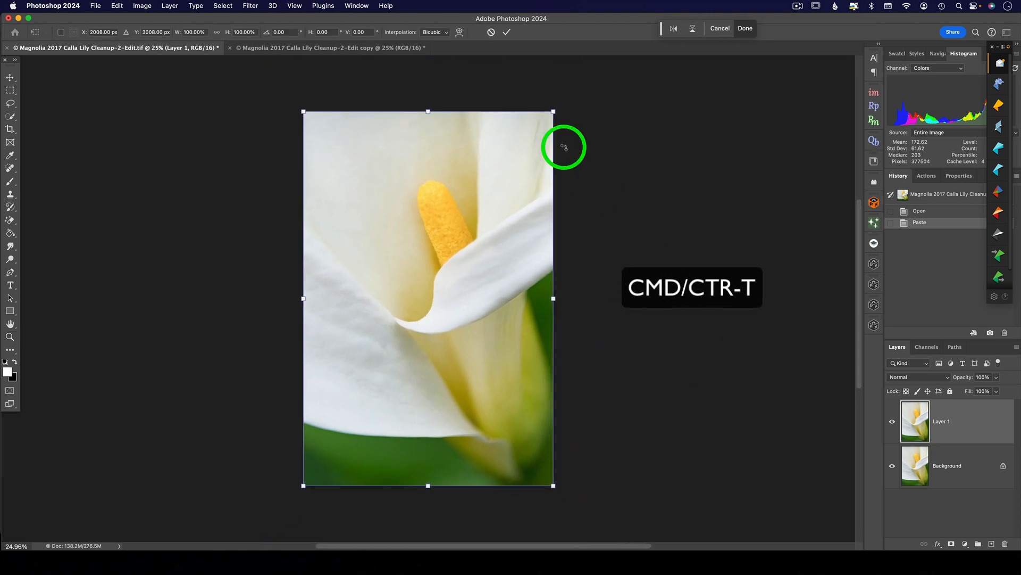
pyautogui.moveTo(553, 111)
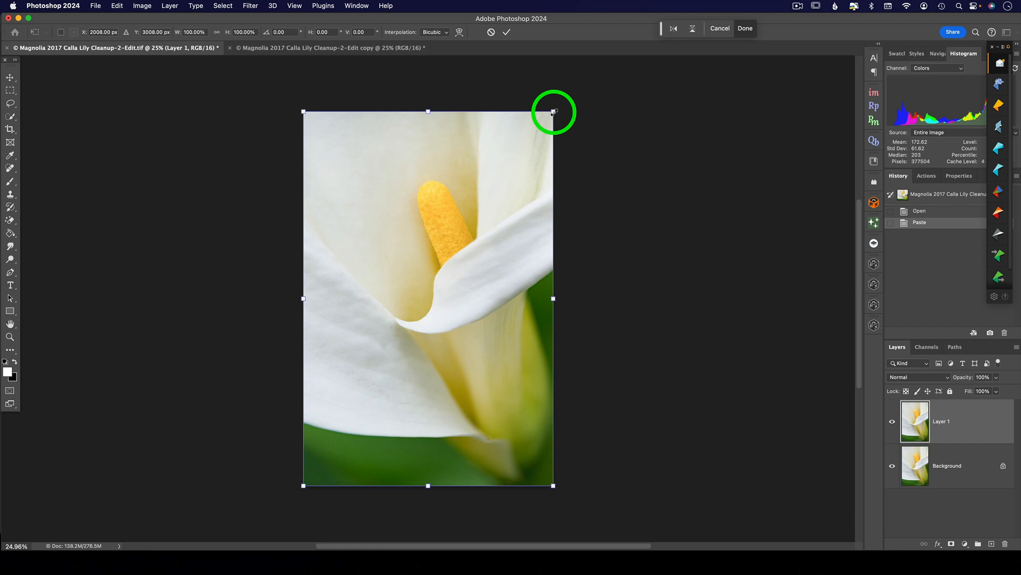
pyautogui.moveTo(554, 110); pyautogui.dragTo(560, 102)
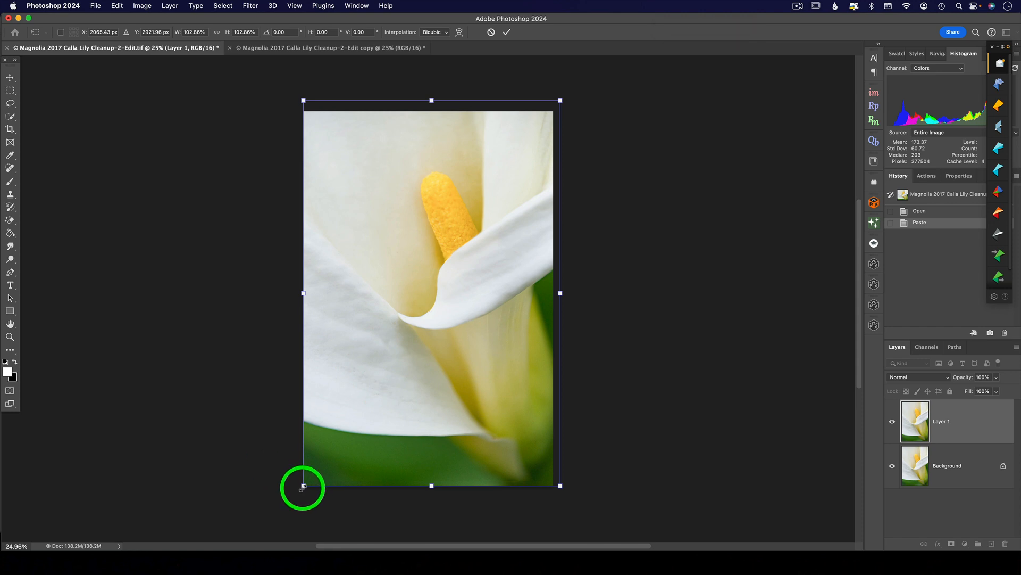
pyautogui.moveTo(303, 486); pyautogui.dragTo(288, 505)
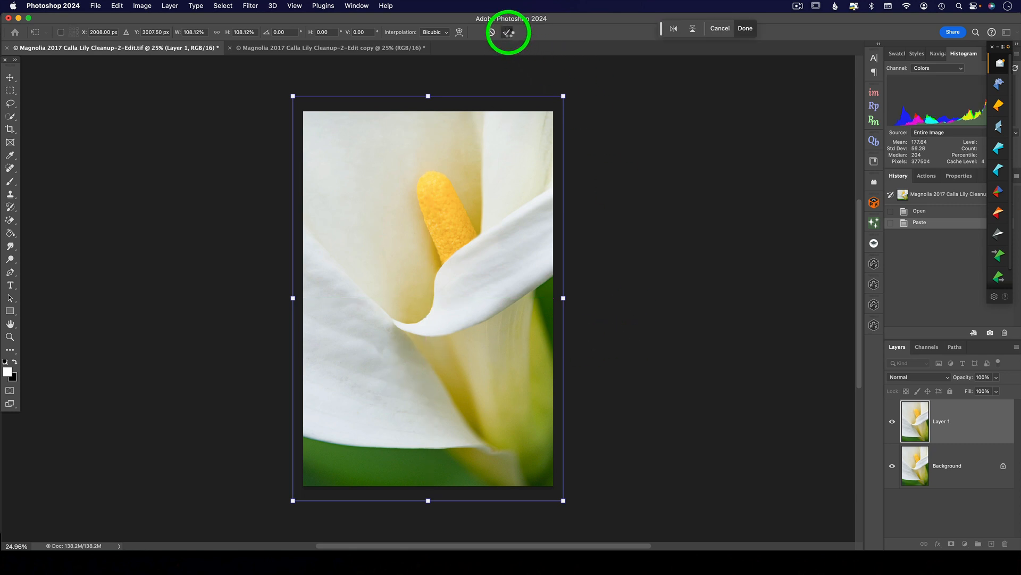
pyautogui.click(508, 32)
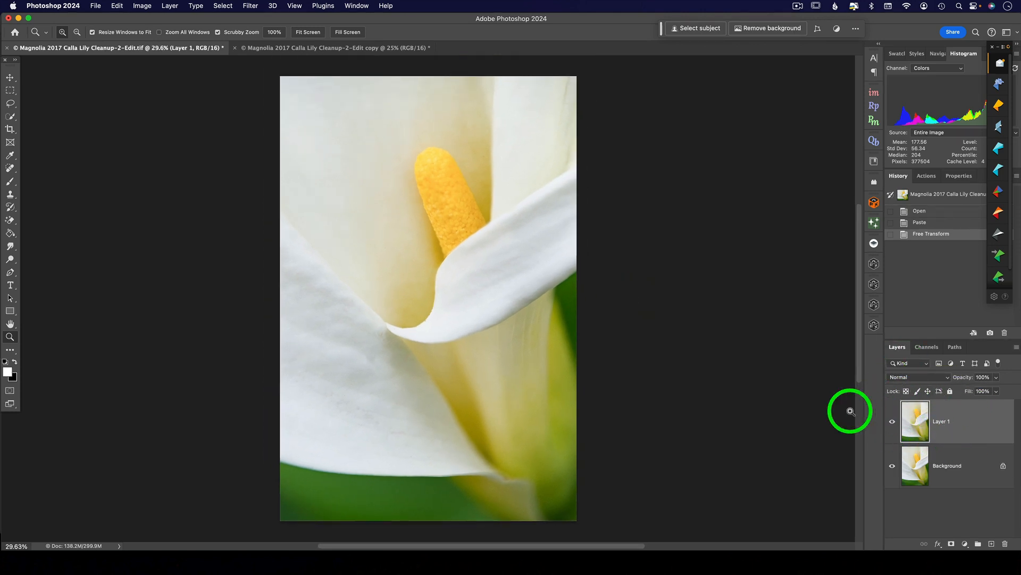
# Apply Filter > Blur > Gaussian Blur to the copy layer with a 40.2-pixel radius.
pyautogui.click(250, 6)
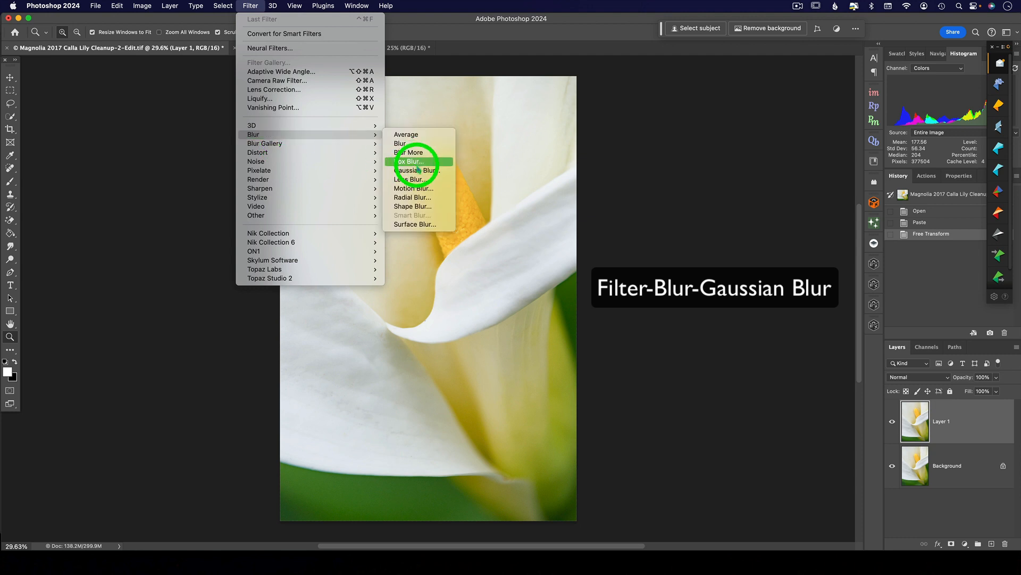
pyautogui.click(412, 179)
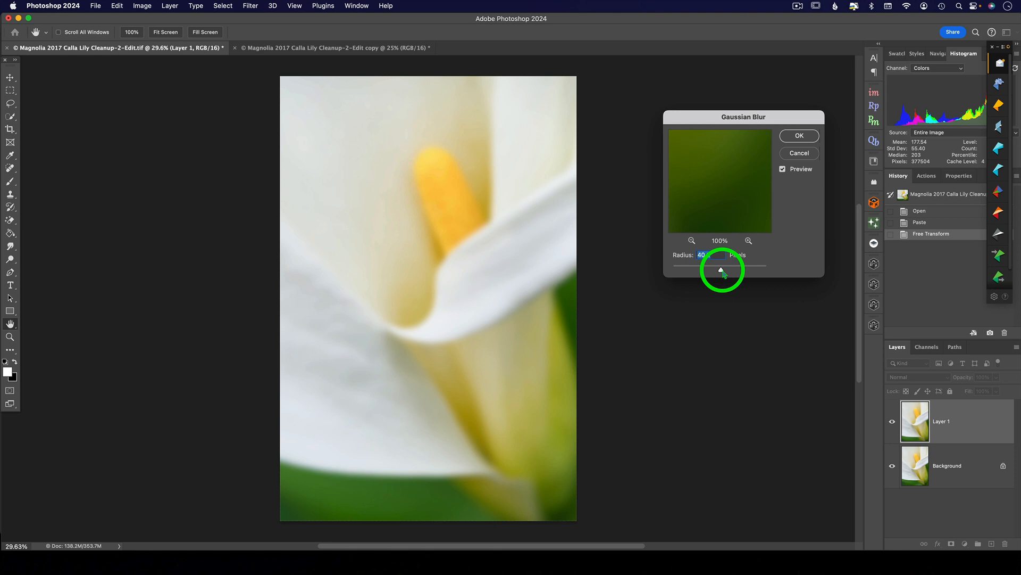
pyautogui.moveTo(722, 270); pyautogui.dragTo(719, 270)
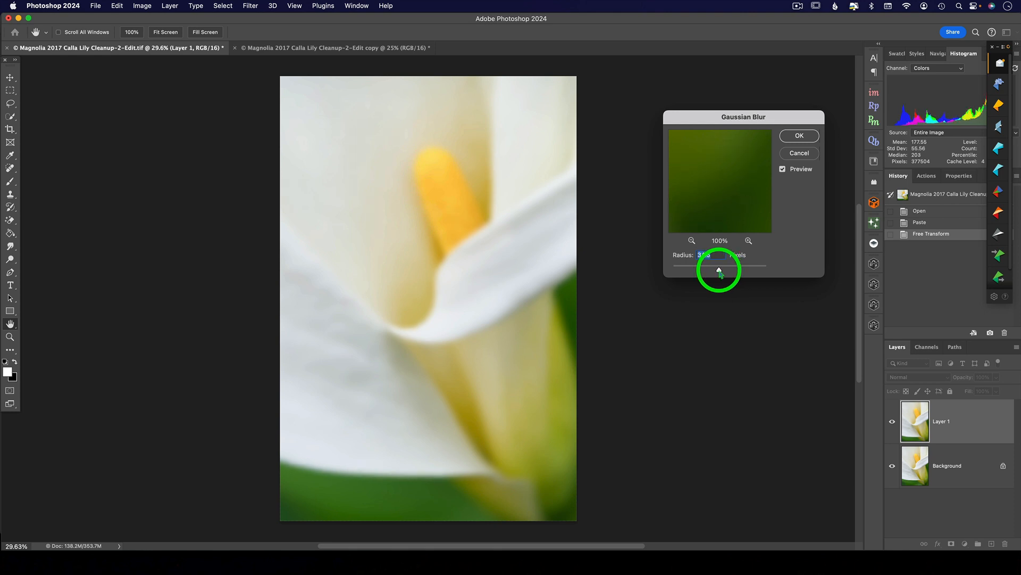
pyautogui.moveTo(719, 270); pyautogui.dragTo(722, 269)
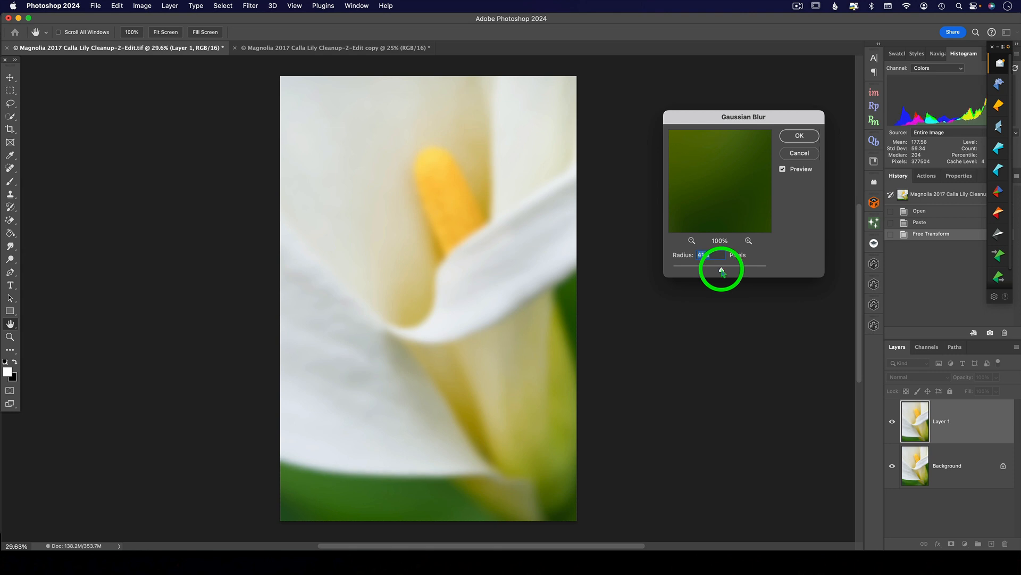
pyautogui.moveTo(717, 270); pyautogui.dragTo(720, 269)
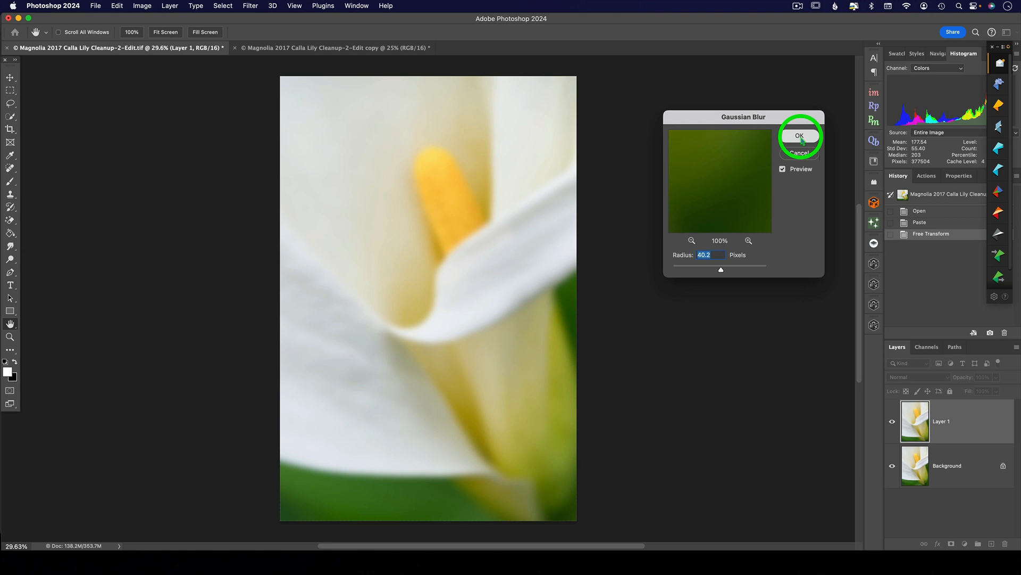
pyautogui.click(799, 135)
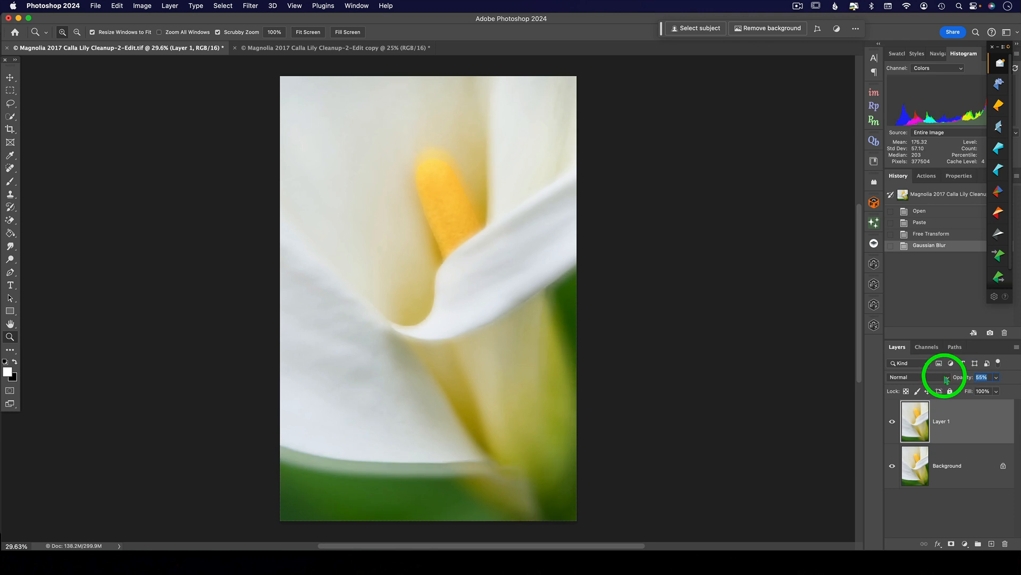
pyautogui.moveTo(982, 376); pyautogui.dragTo(975, 376)
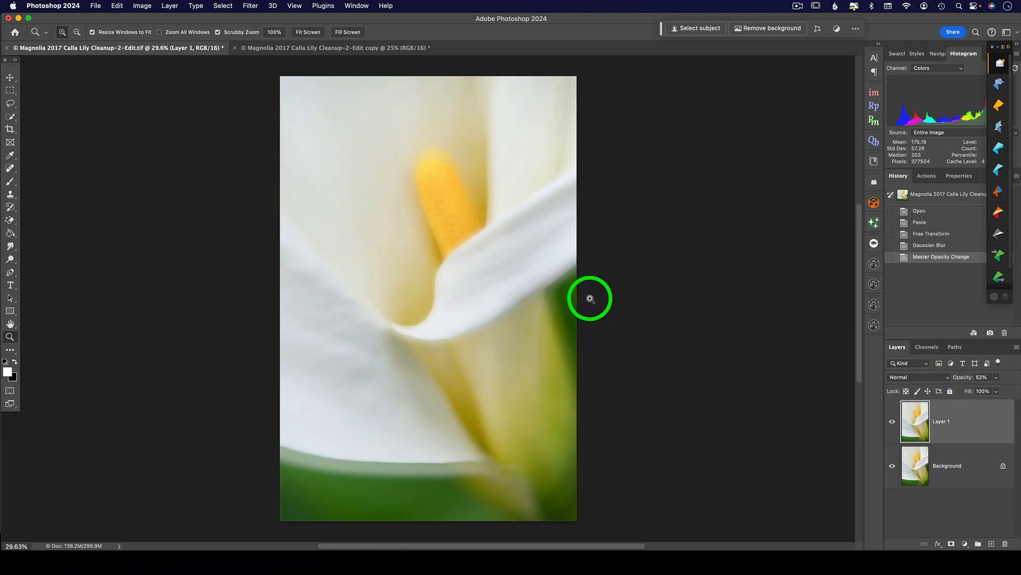
pyautogui.click(589, 298)
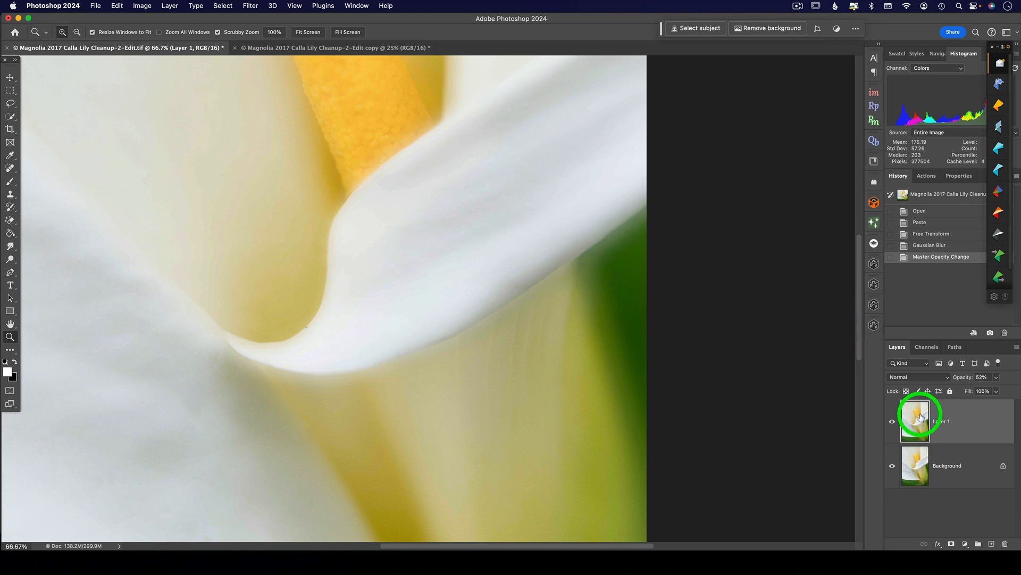
pyautogui.click(893, 422)
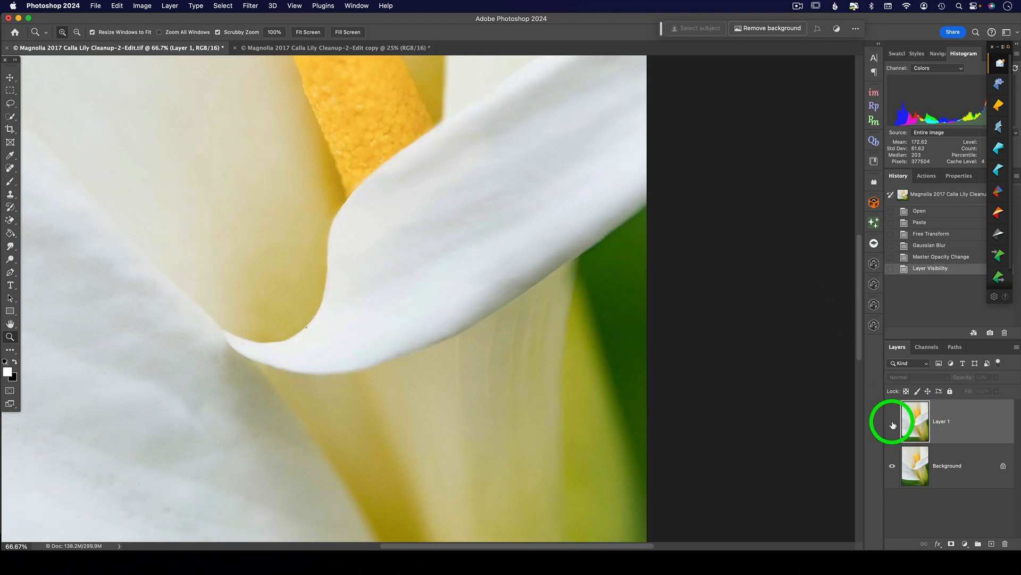
pyautogui.click(893, 421)
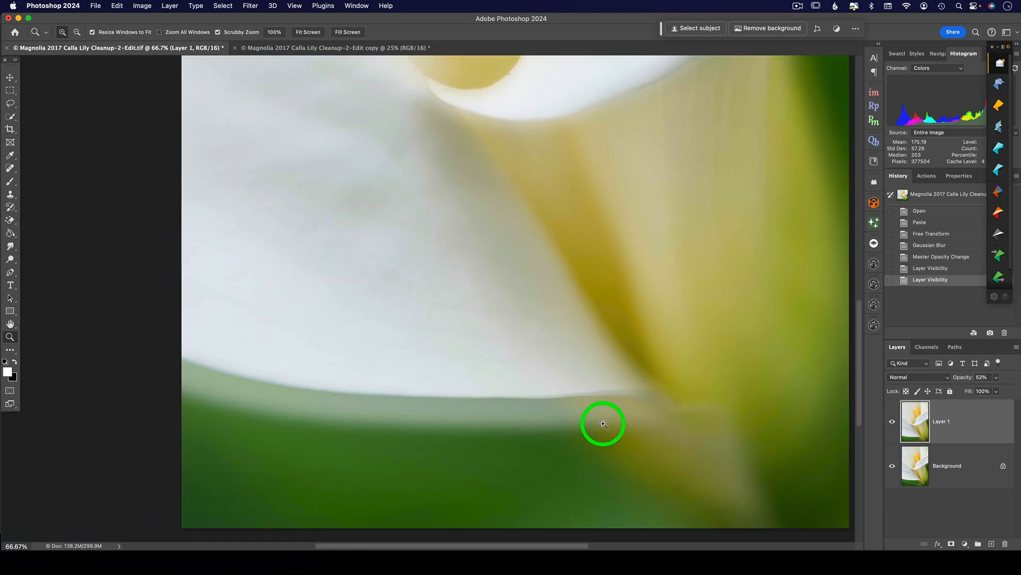
pyautogui.click(893, 421)
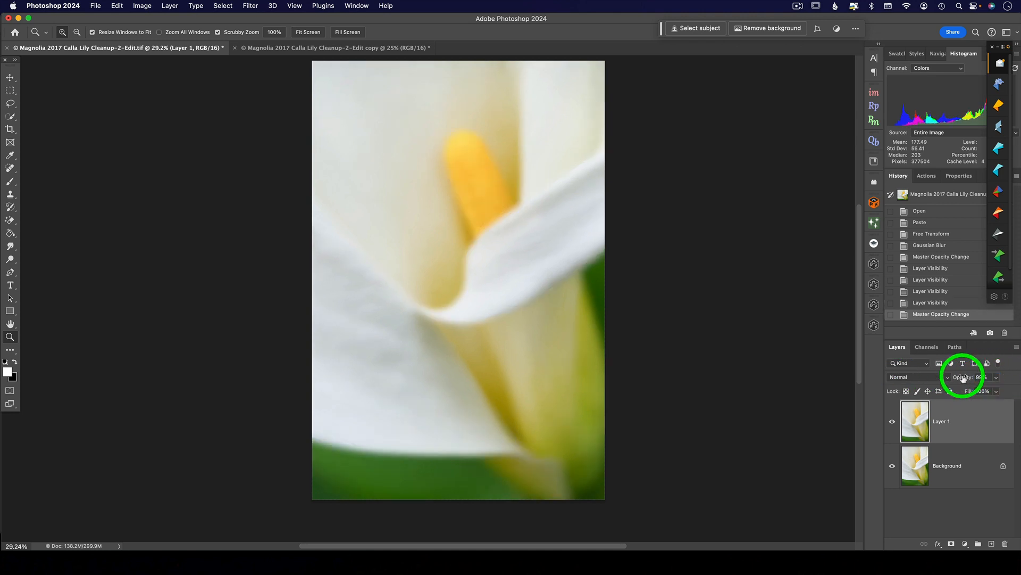
# Adjust Layer 1 opacity, try Color Burn, Screen, Lighten and Overlay, then hide it to compare.
pyautogui.click(911, 376)
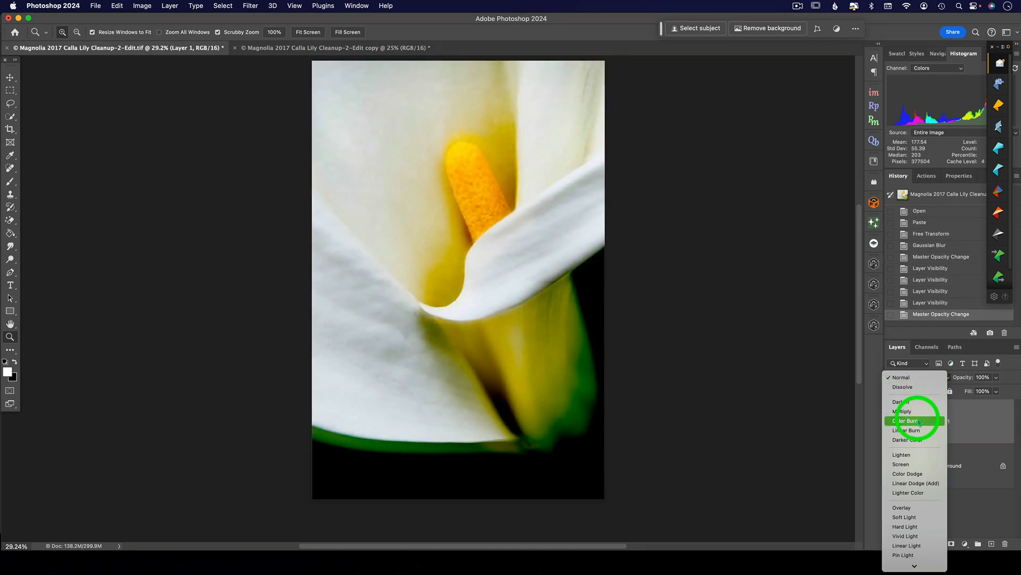
pyautogui.click(906, 421)
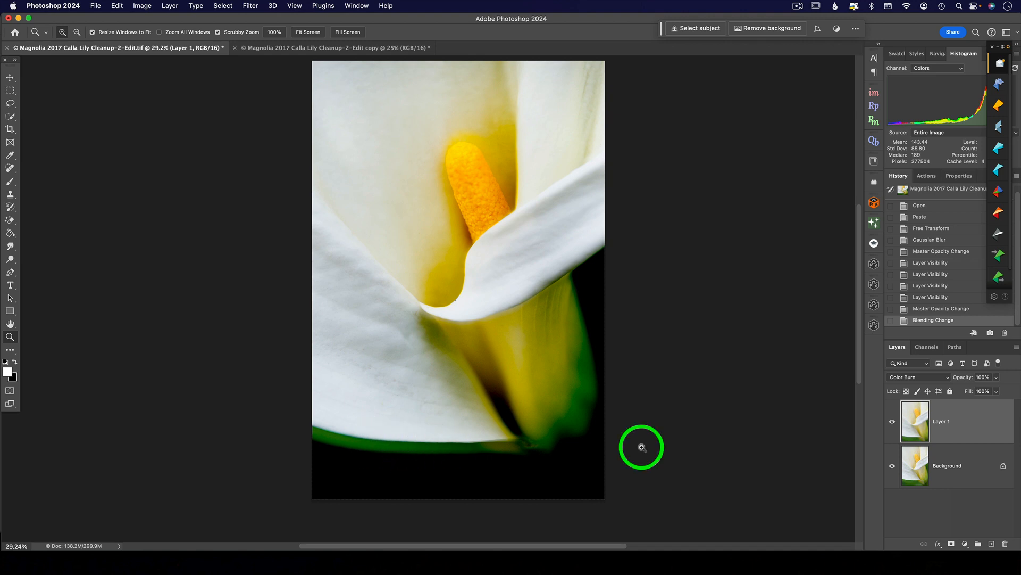
pyautogui.click(919, 377)
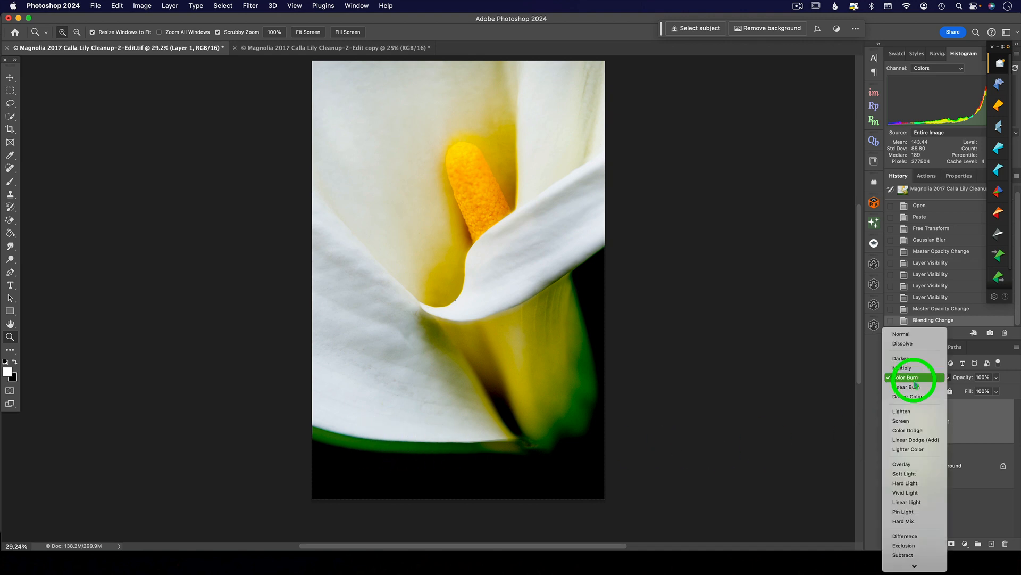
pyautogui.click(903, 420)
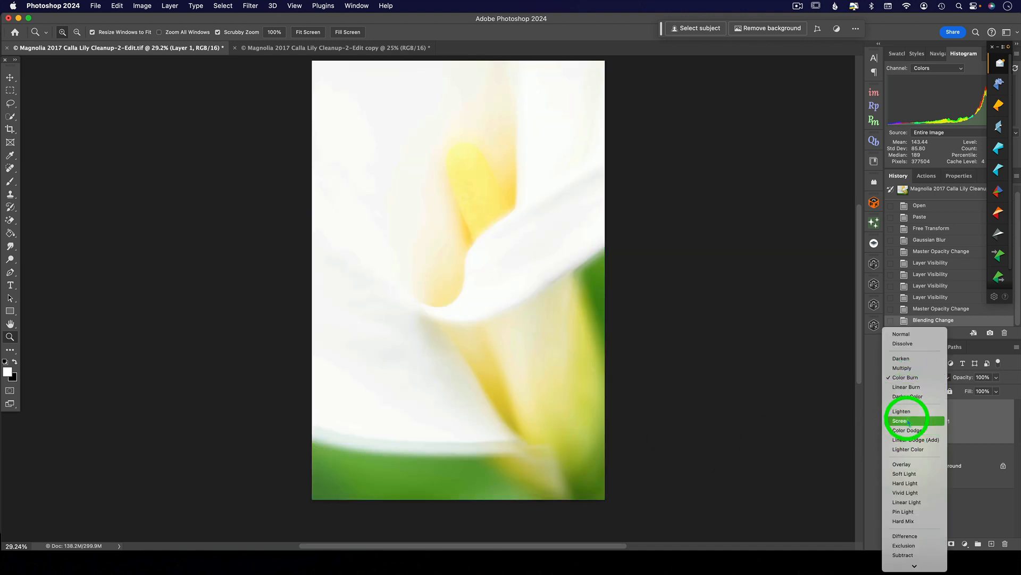
pyautogui.click(901, 411)
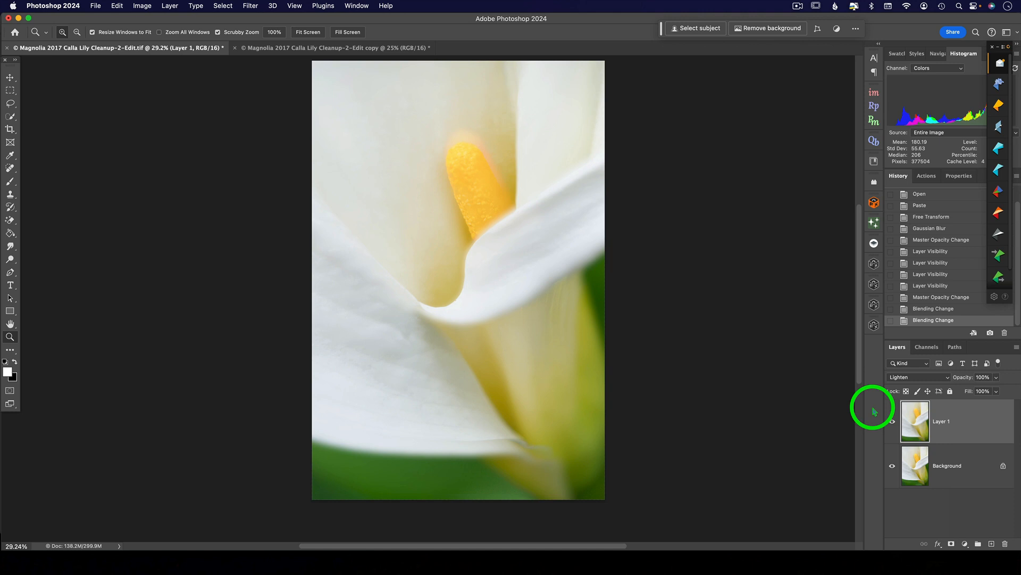
pyautogui.click(918, 377)
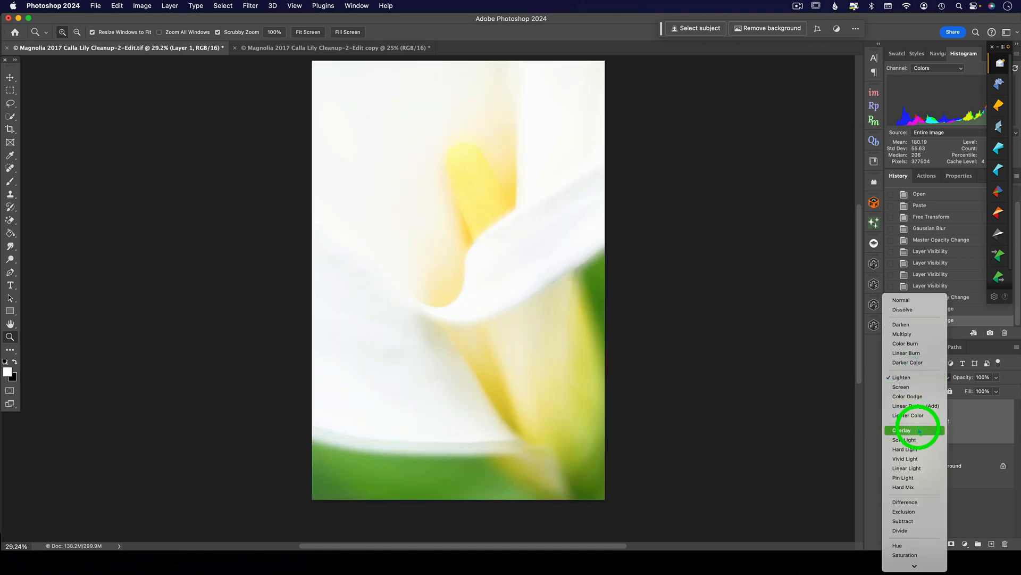
pyautogui.click(903, 430)
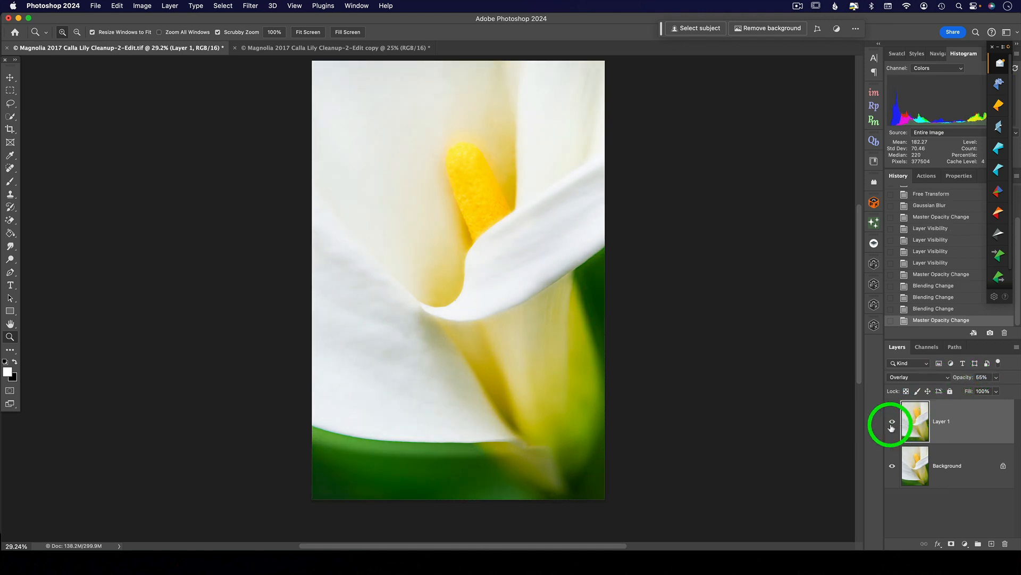
pyautogui.click(892, 422)
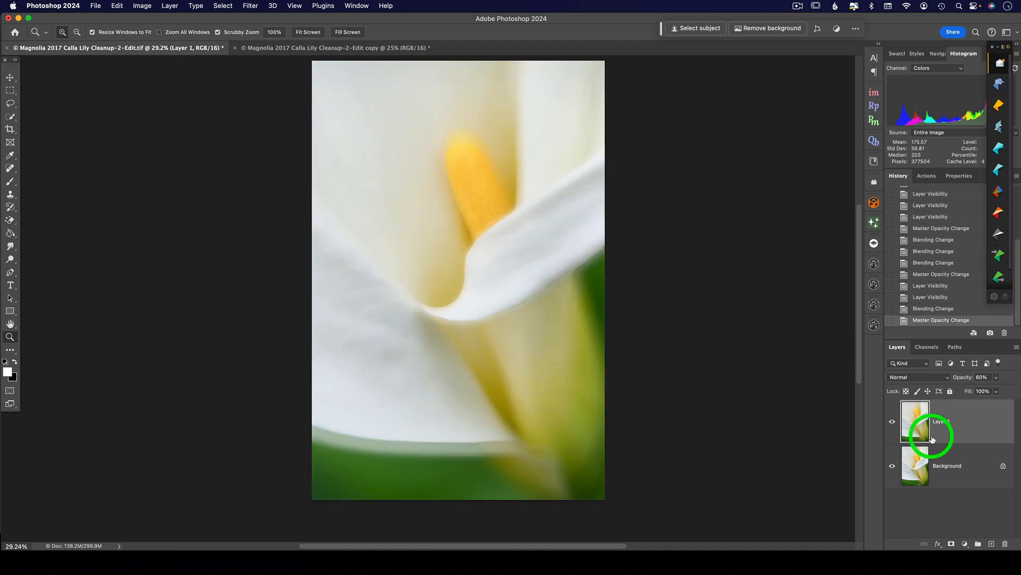
pyautogui.moveTo(944, 505)
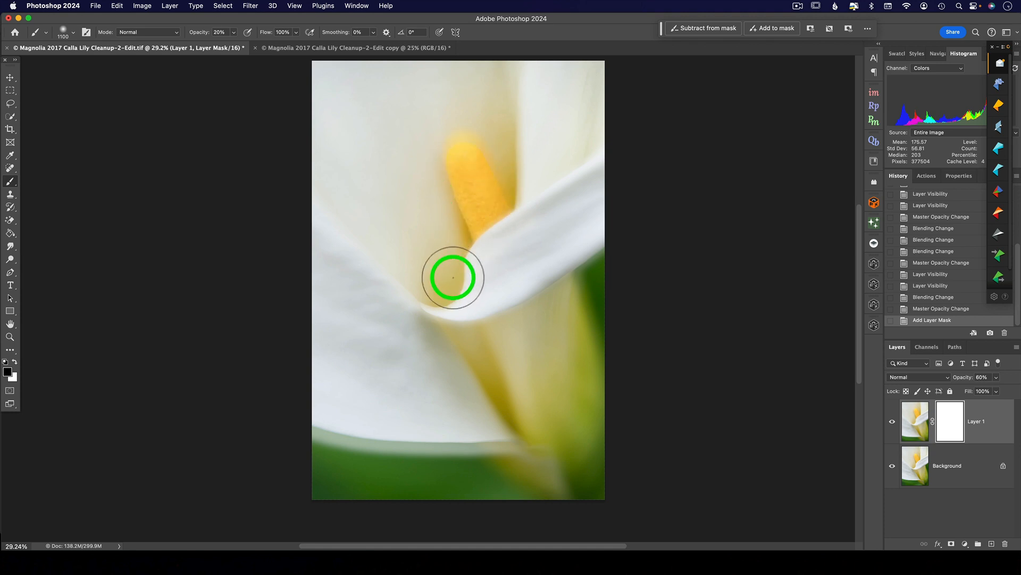
# Paint the layer mask over the flower centre, then view the original photo alone to compare.
pyautogui.moveTo(452, 277); pyautogui.dragTo(476, 326)
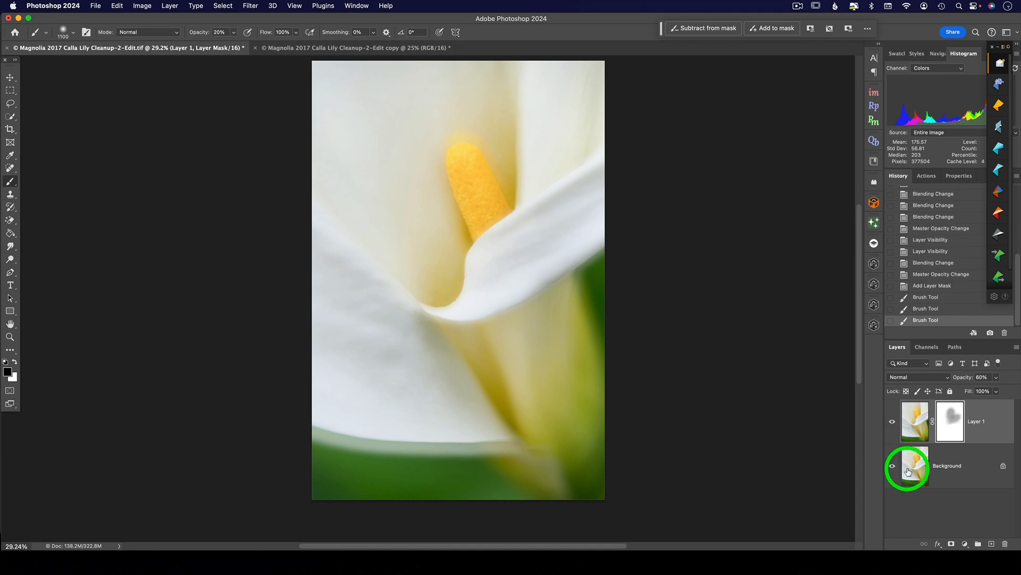
pyautogui.click(892, 425)
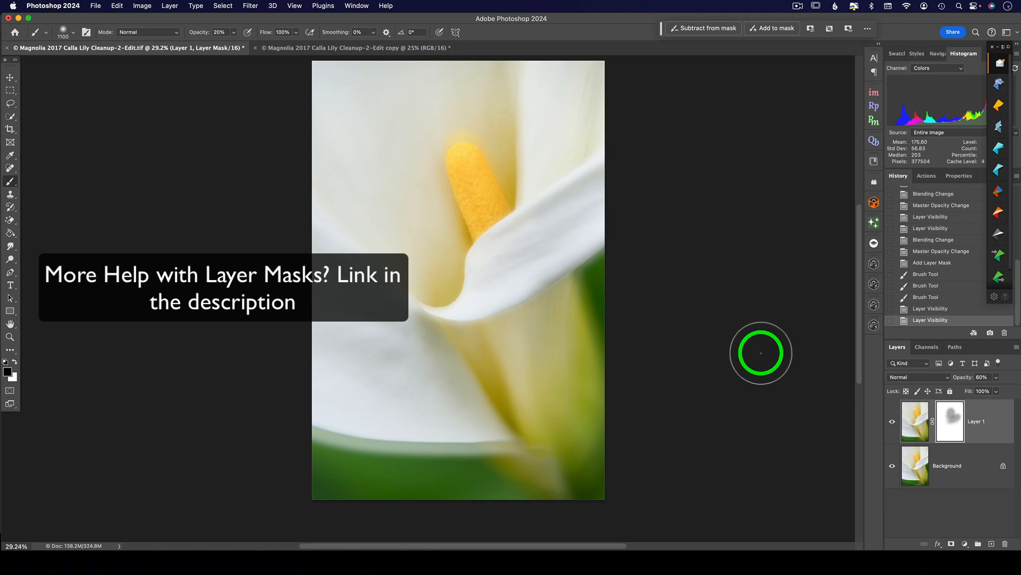
# Set the blurred layer to Overlay and mask out blur along the curled petal fold and lower-left petal.
pyautogui.click(912, 377)
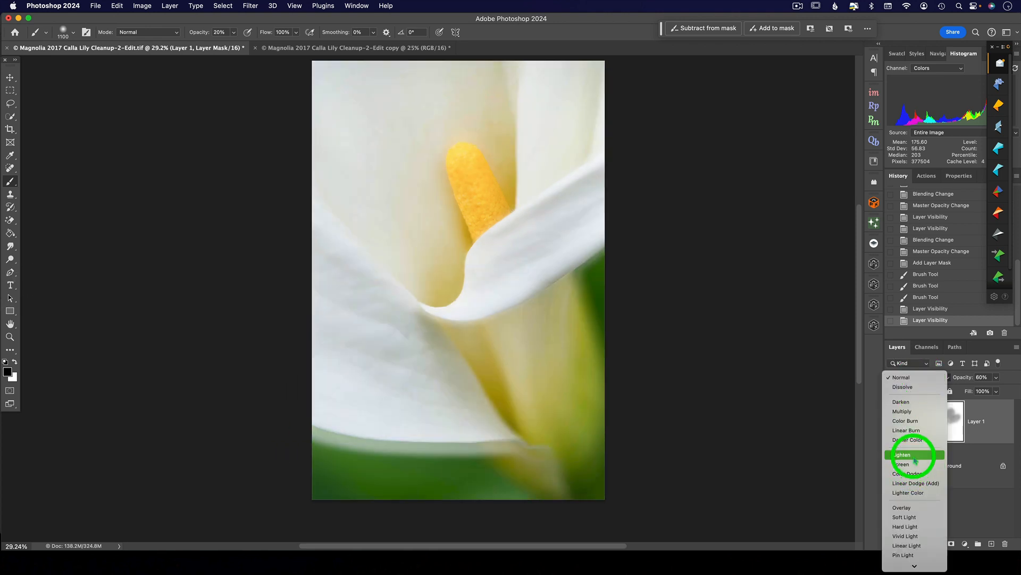
pyautogui.click(902, 507)
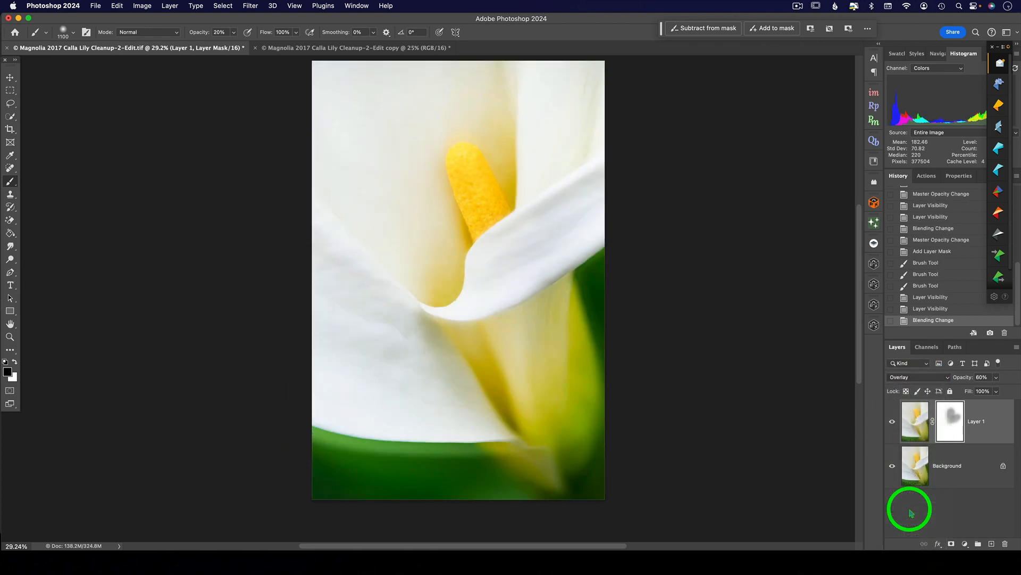
pyautogui.click(949, 421)
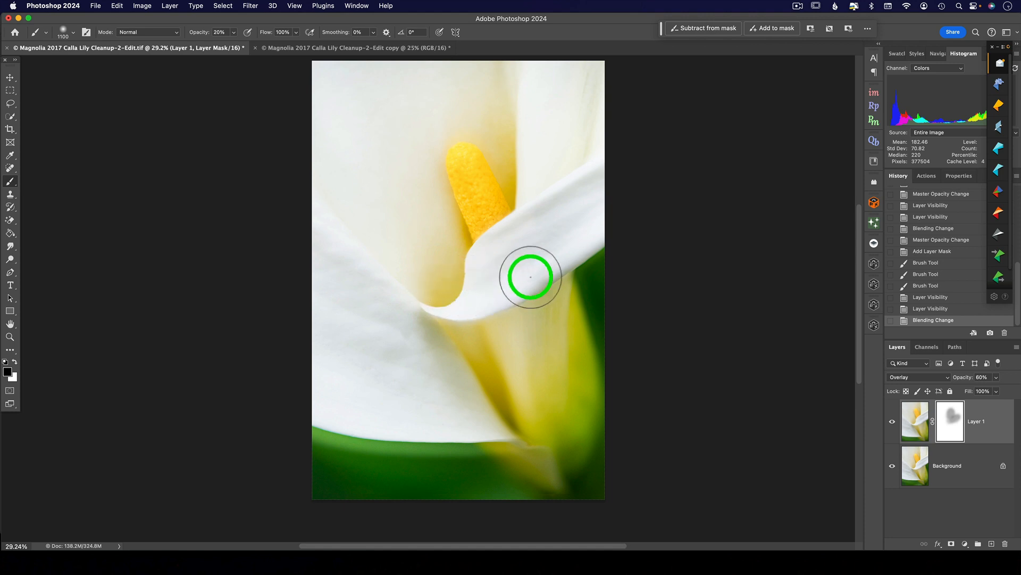
pyautogui.moveTo(530, 276); pyautogui.dragTo(406, 309)
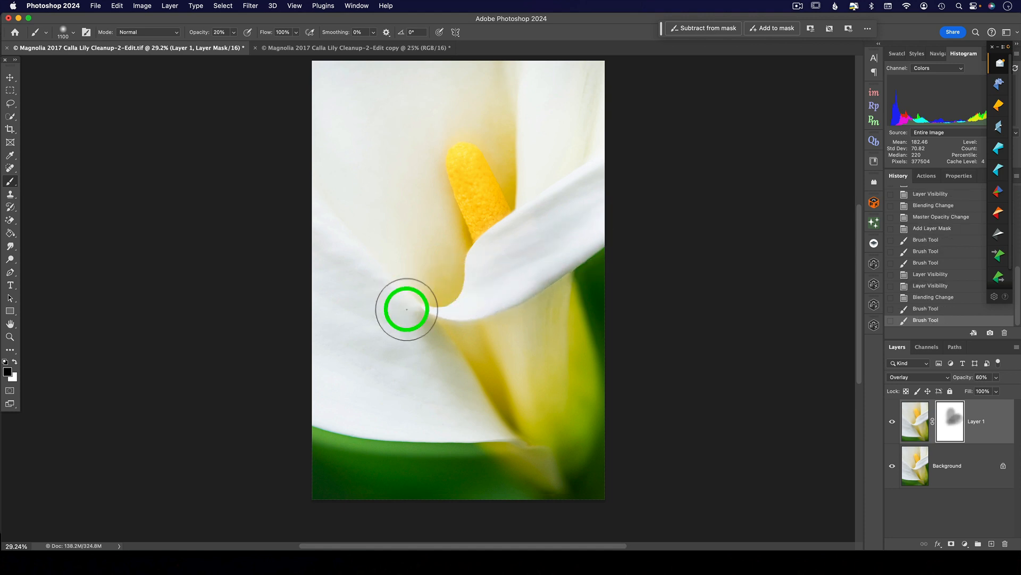
pyautogui.moveTo(406, 308); pyautogui.dragTo(418, 352)
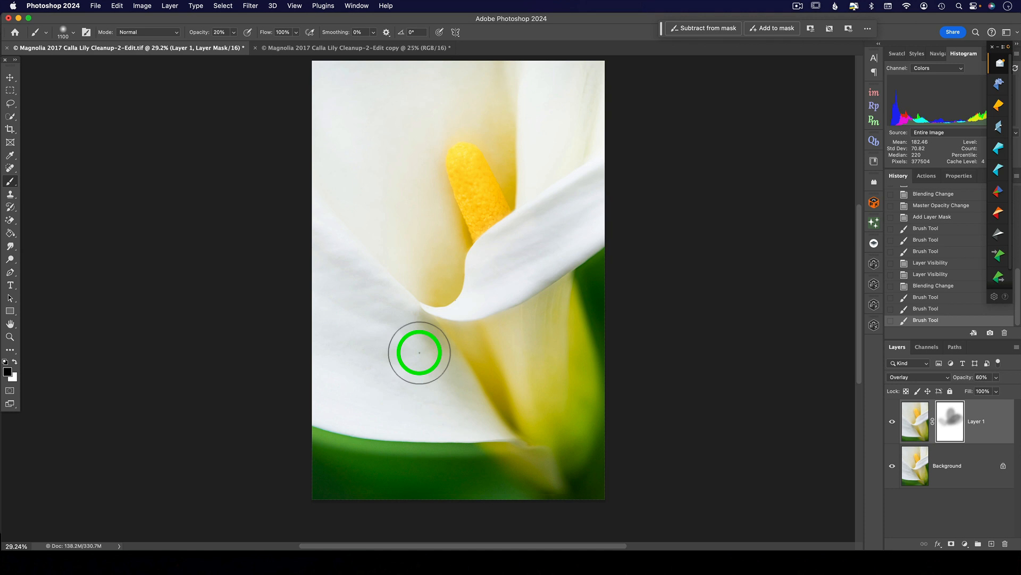
pyautogui.moveTo(774, 377)
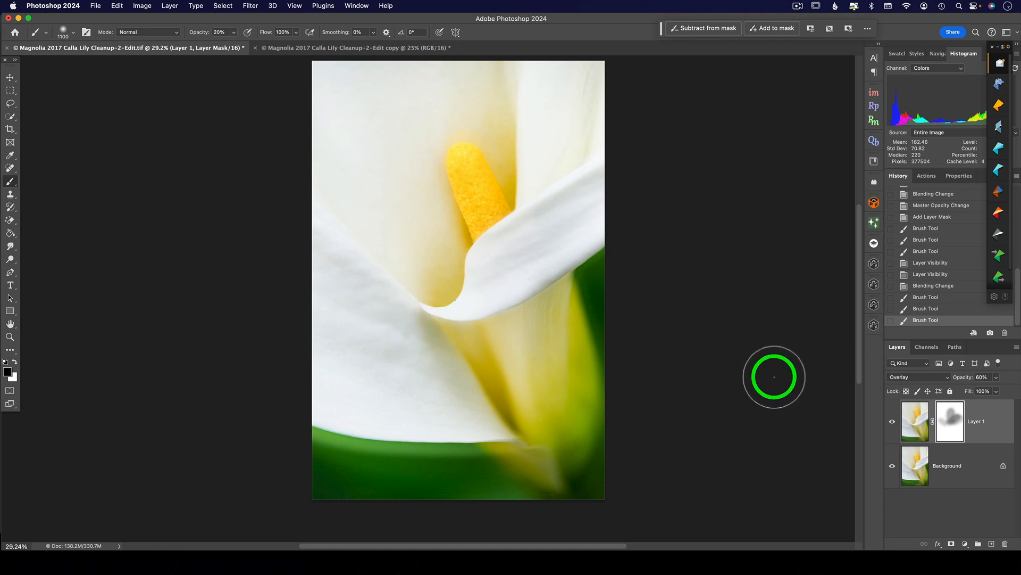
pyautogui.moveTo(781, 382)
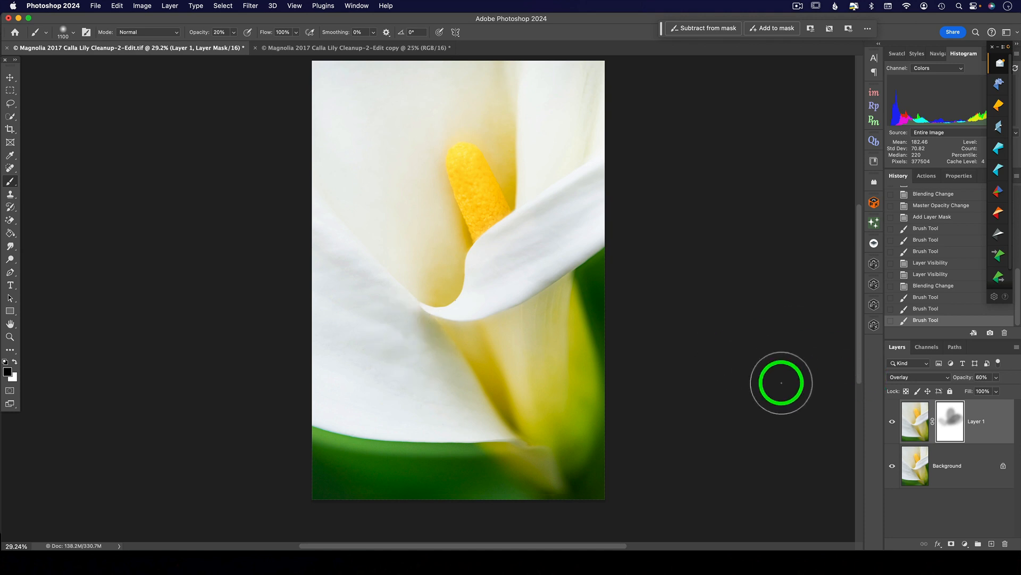